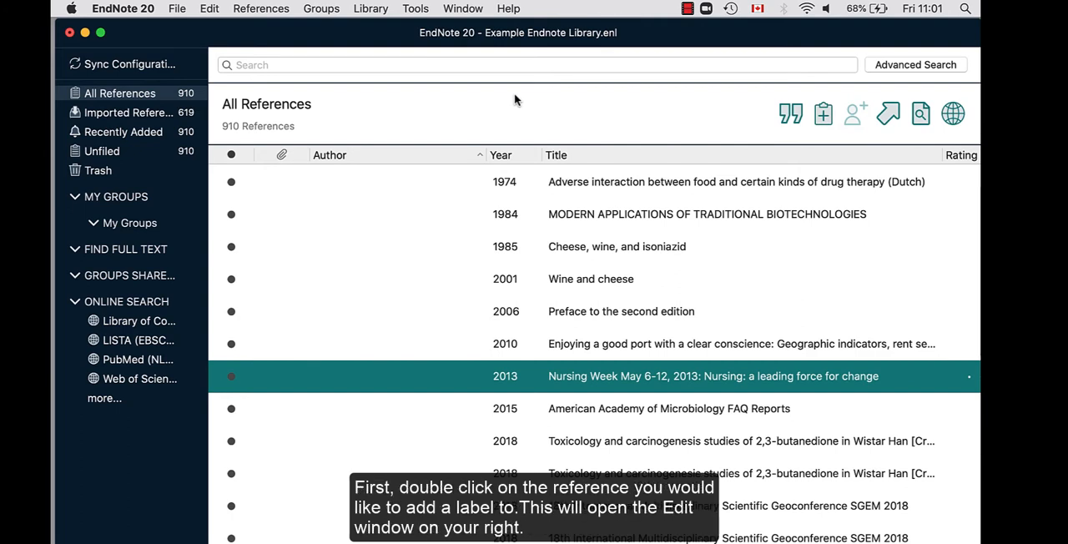
Bring the 2013 Nursing Week reference's empty Label field into the editor view.
{"action": "double_click", "coordinate": [713, 375]}
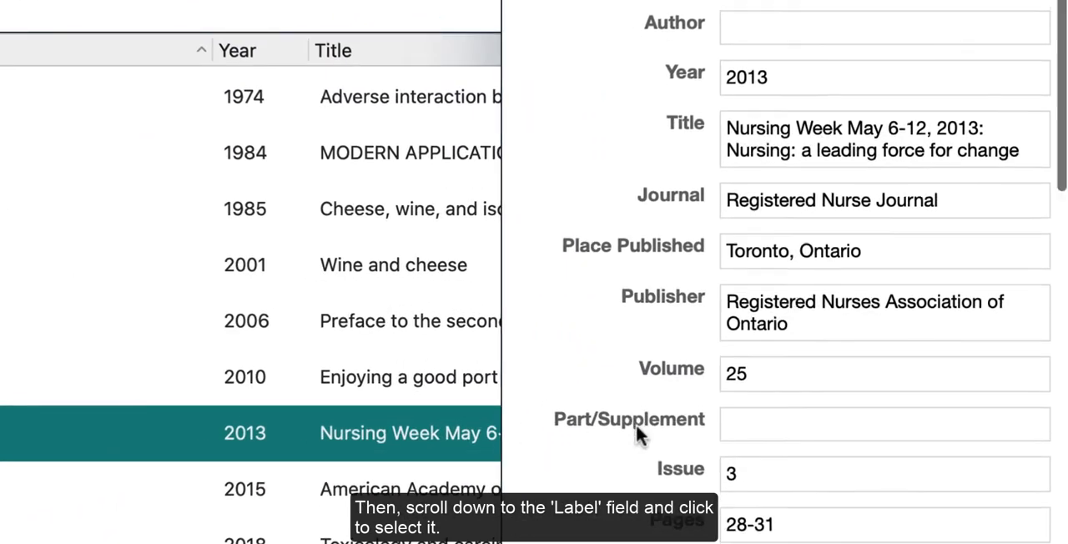
{"action": "scroll", "scroll_direction": "down", "scroll_amount": 3}
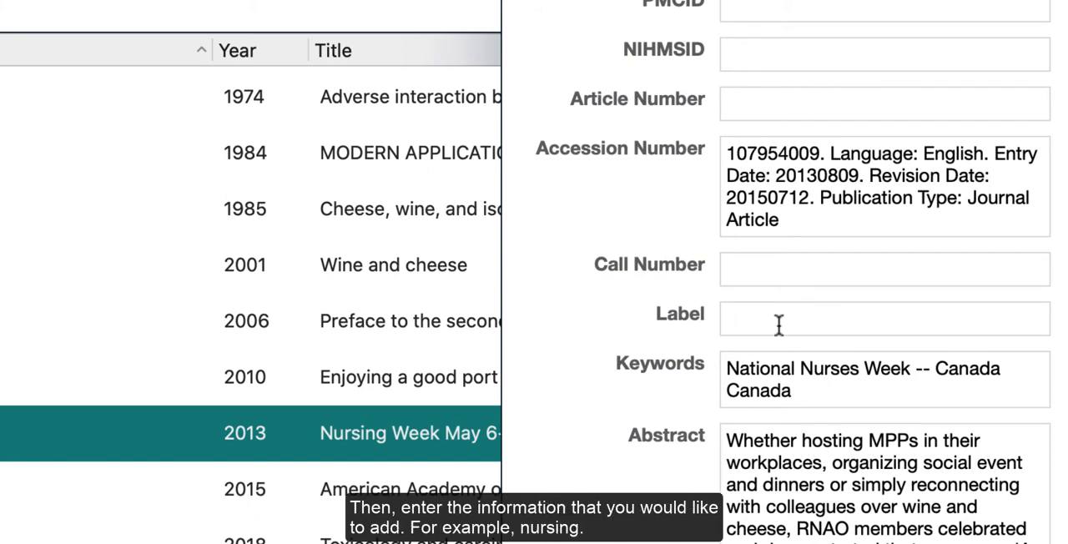
Label the 2013 Nursing Week reference 'Nursing', save it and return to the full library.
{"action": "type", "text": "Nursing"}
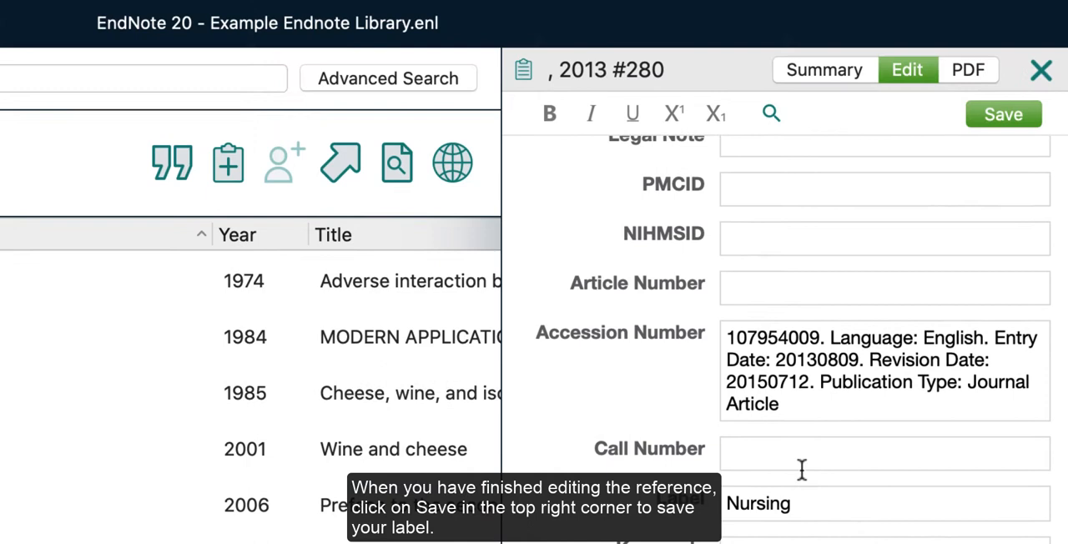
{"action": "left_click", "coordinate": [1003, 113]}
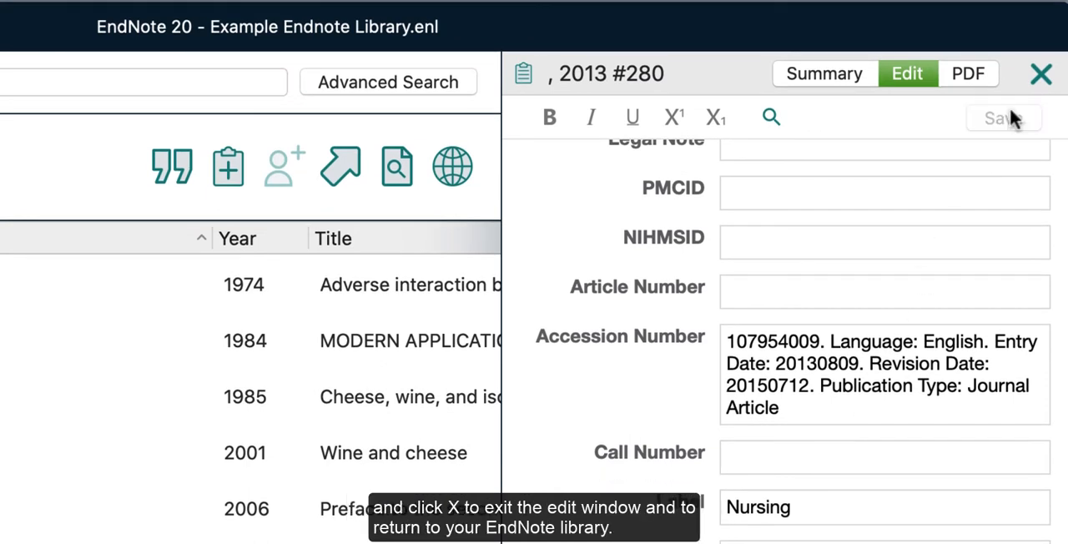
{"action": "left_click", "coordinate": [1041, 73]}
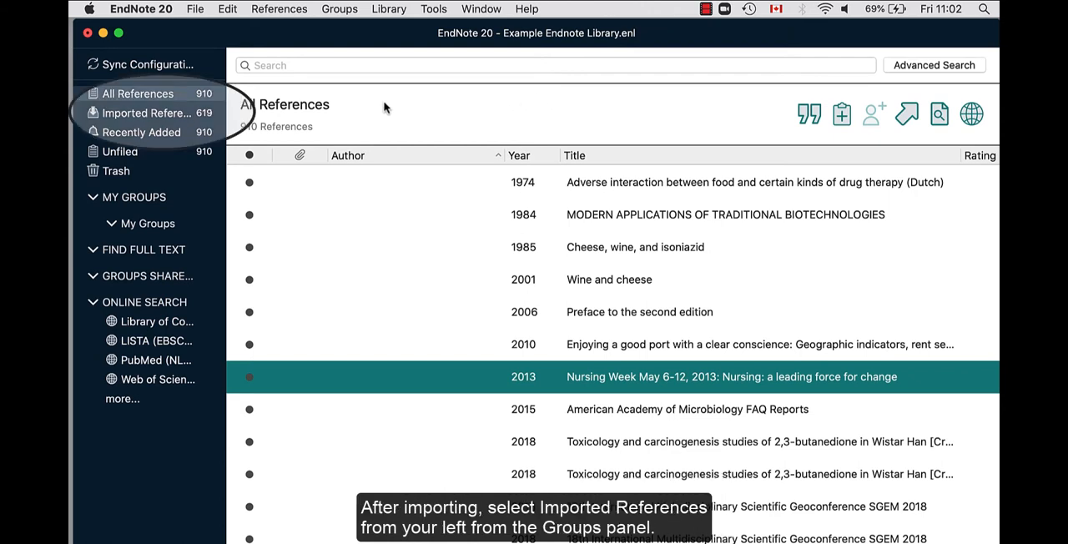
Switch the list to the Imported References group of 619 references.
{"action": "left_click", "coordinate": [147, 113]}
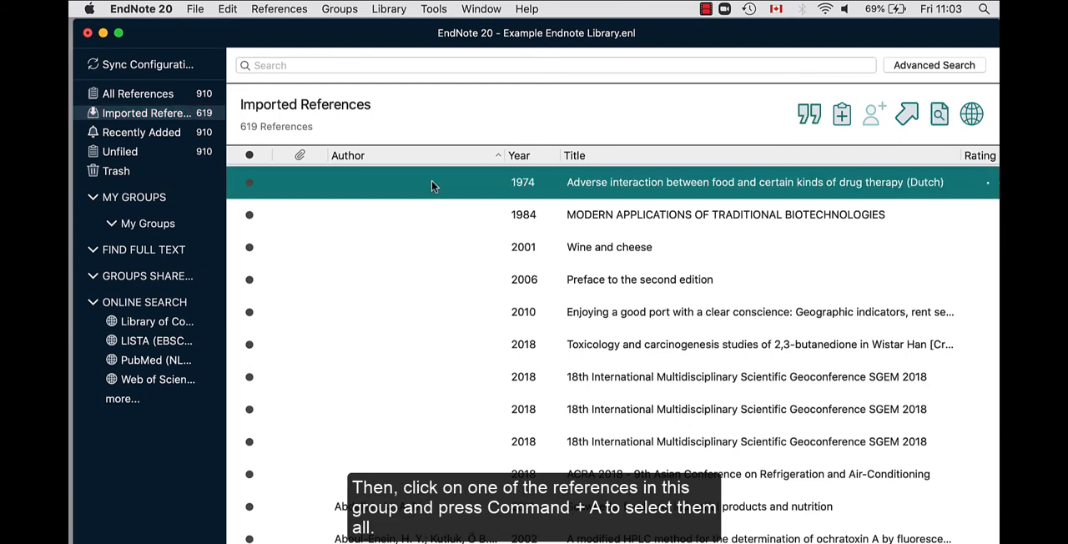
Select all 619 imported references and start Change/Move/Copy Fields for them.
{"action": "key", "text": "cmd+a"}
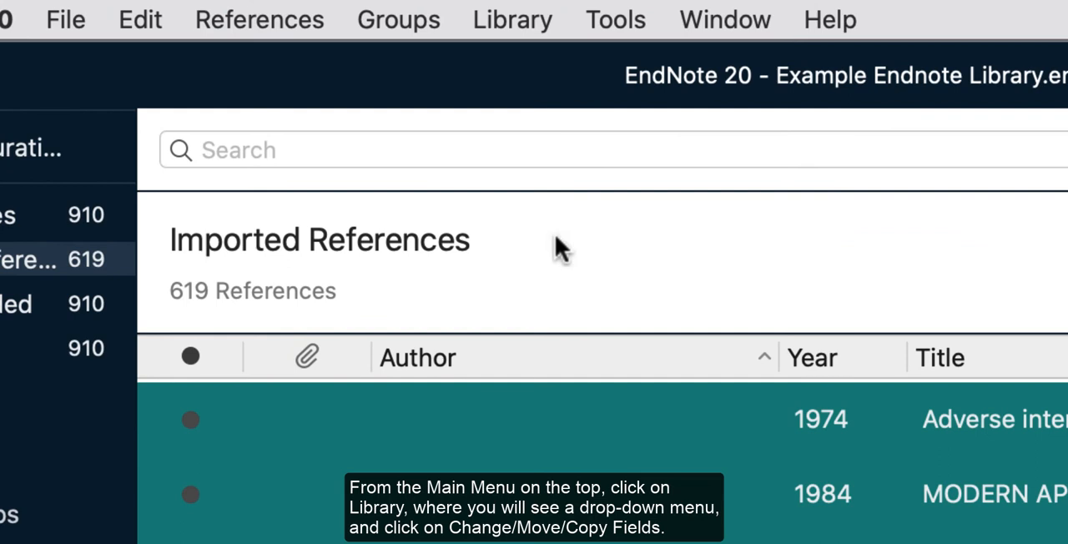
{"action": "left_click", "coordinate": [512, 20]}
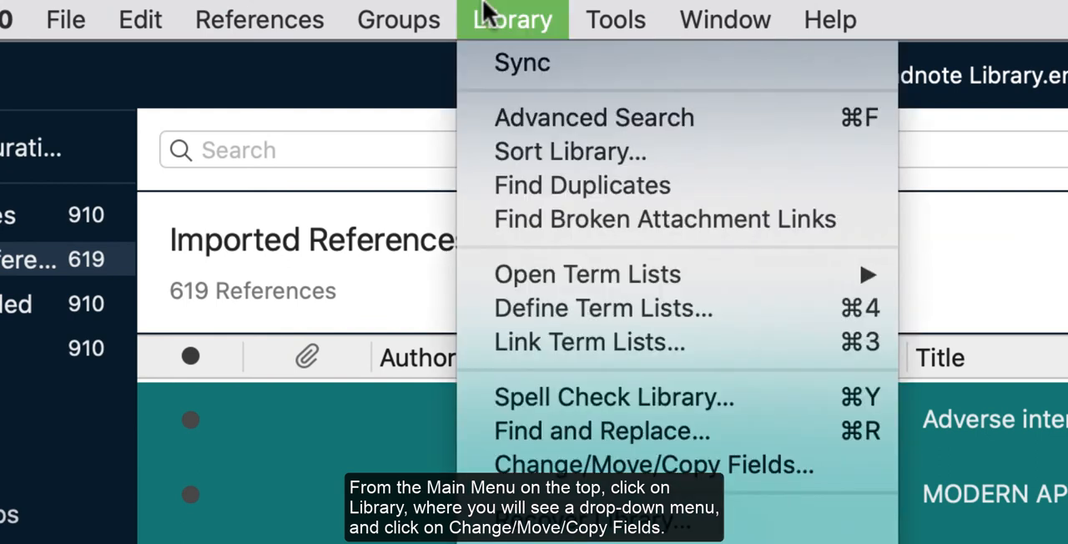
{"action": "mouse_move", "coordinate": [654, 463]}
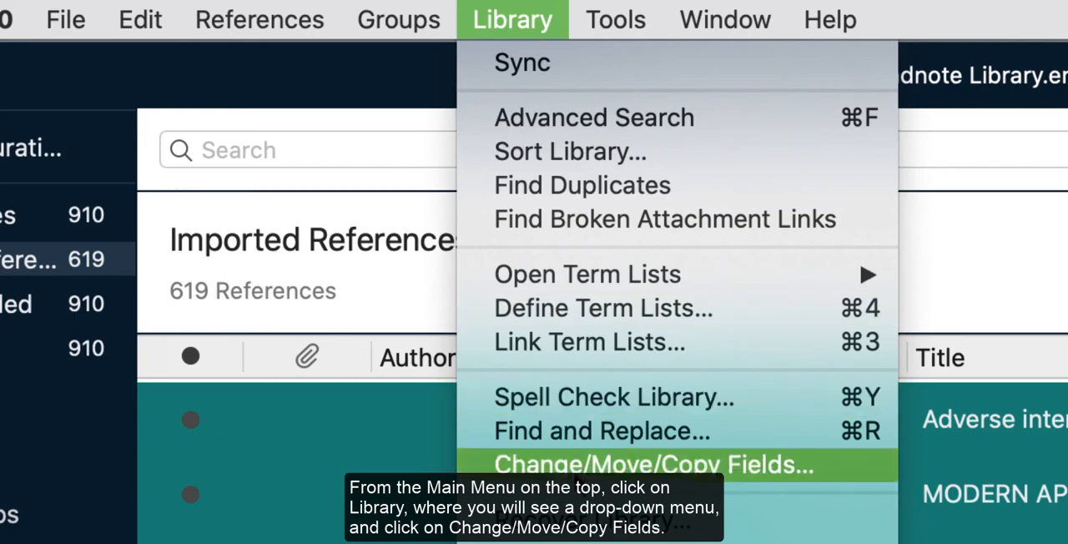
{"action": "left_click", "coordinate": [654, 464]}
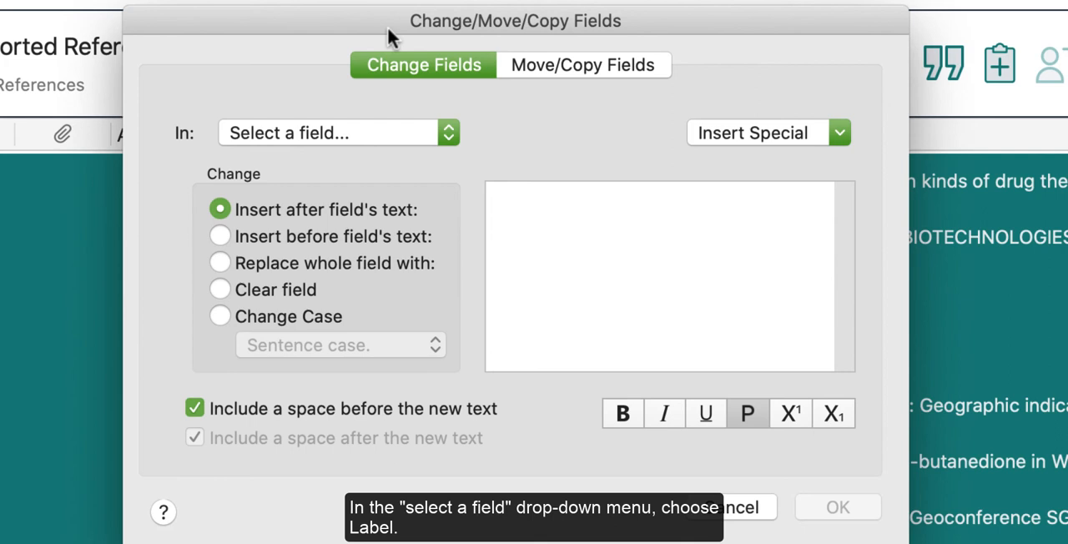
Set up inserting 'Scopus' after the existing Label text of the selected references.
{"action": "left_click", "coordinate": [327, 133]}
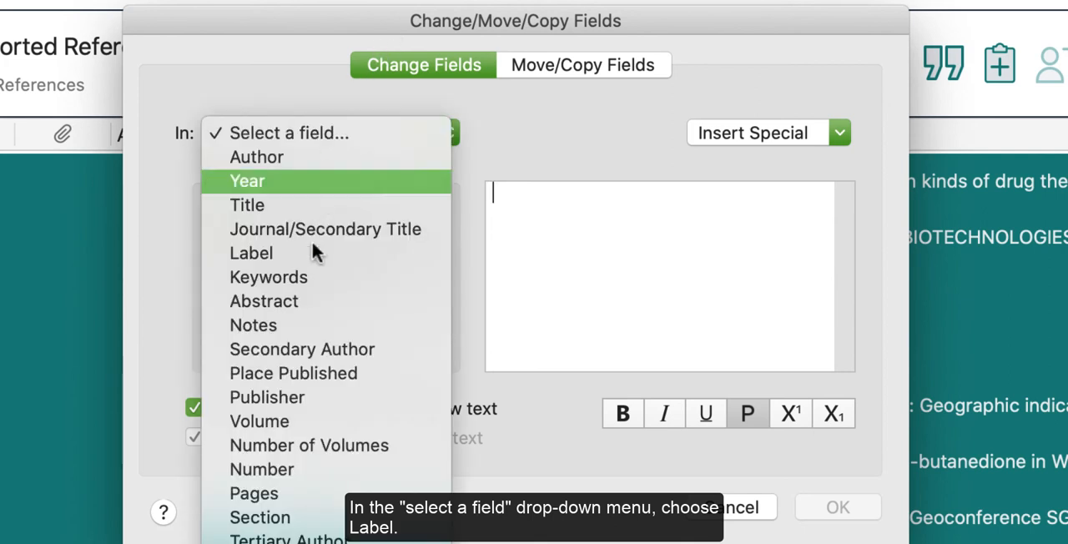
{"action": "left_click", "coordinate": [251, 253]}
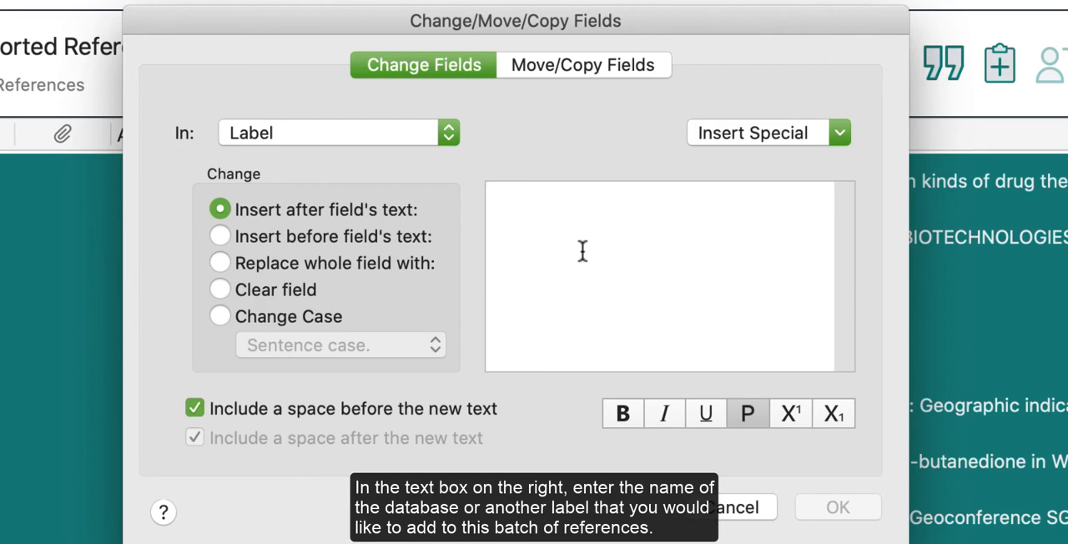
{"action": "type", "text": "Scopus"}
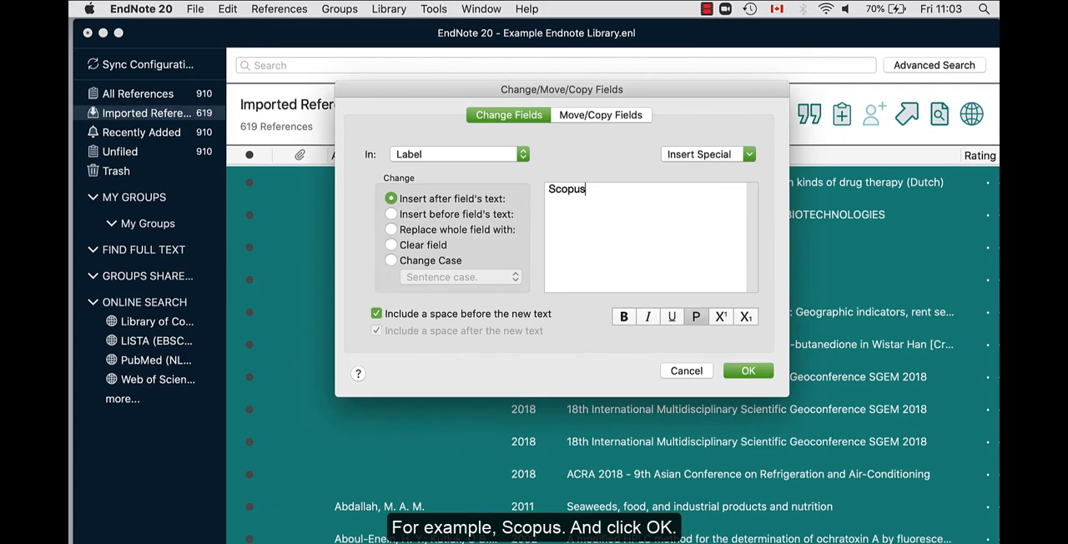
{"action": "left_click", "coordinate": [748, 371]}
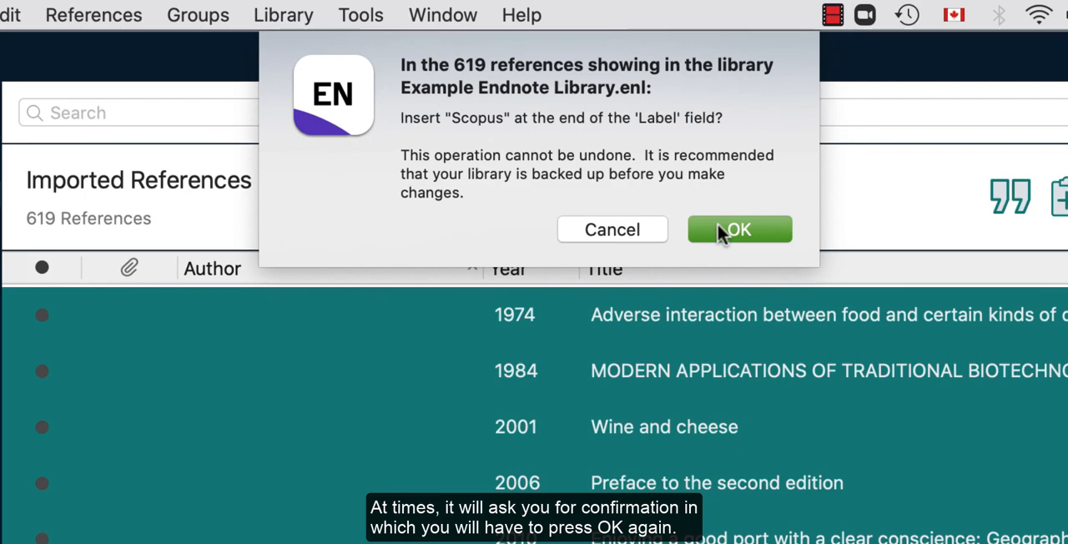
Confirm the Scopus insertion into Label across all 619 references.
{"action": "left_click", "coordinate": [739, 229]}
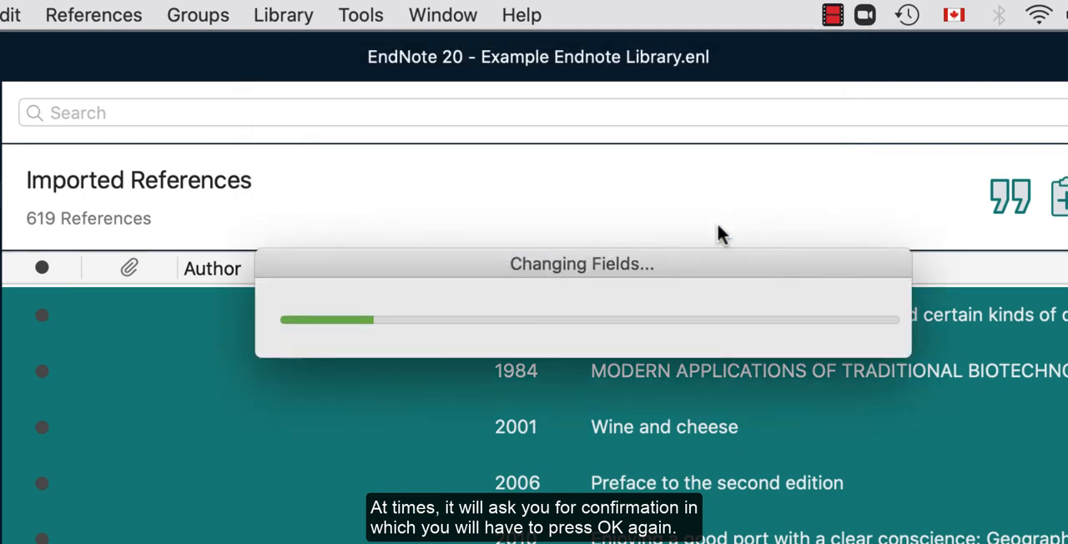